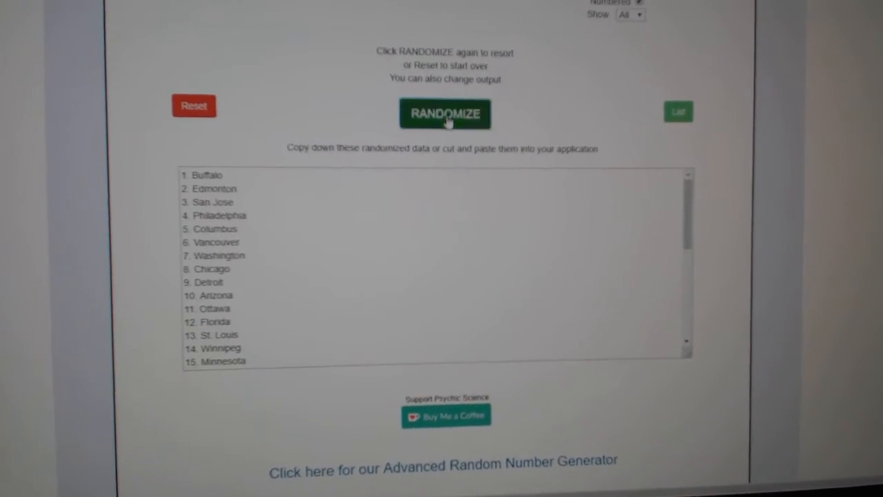
pyautogui.click(444, 113)
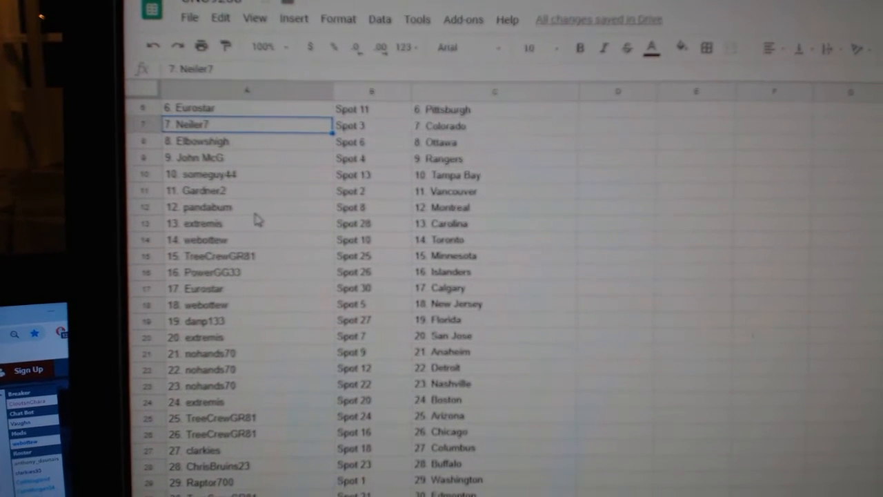
pyautogui.scroll(-3)
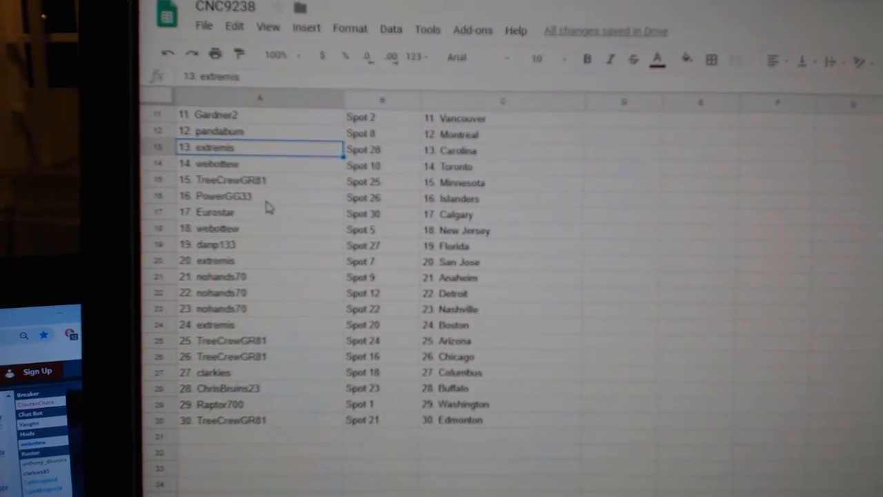
pyautogui.click(218, 224)
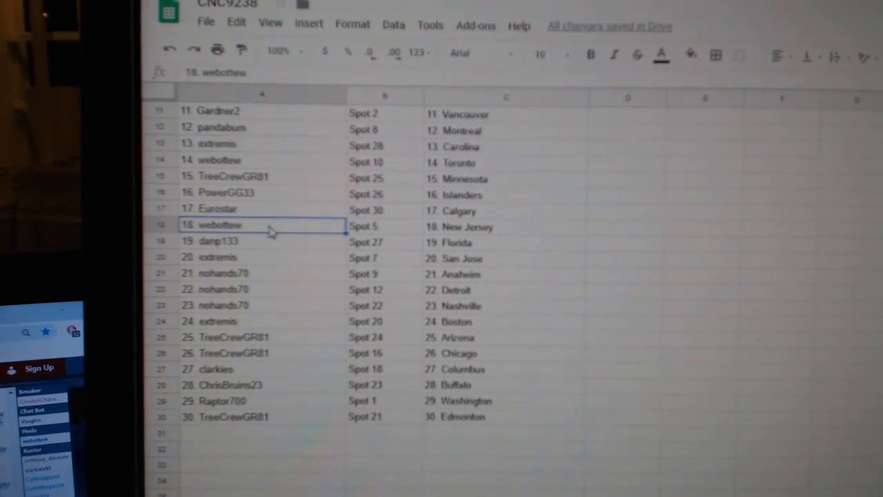
pyautogui.scroll(-3)
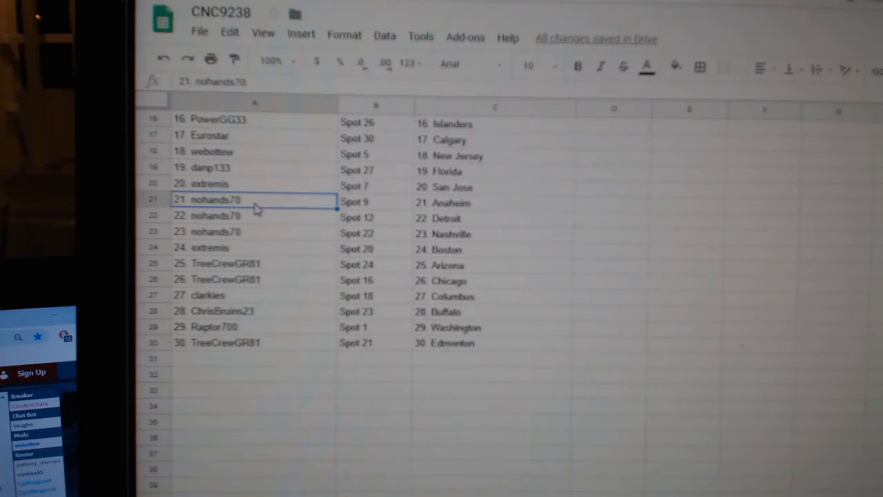
pyautogui.scroll(-3)
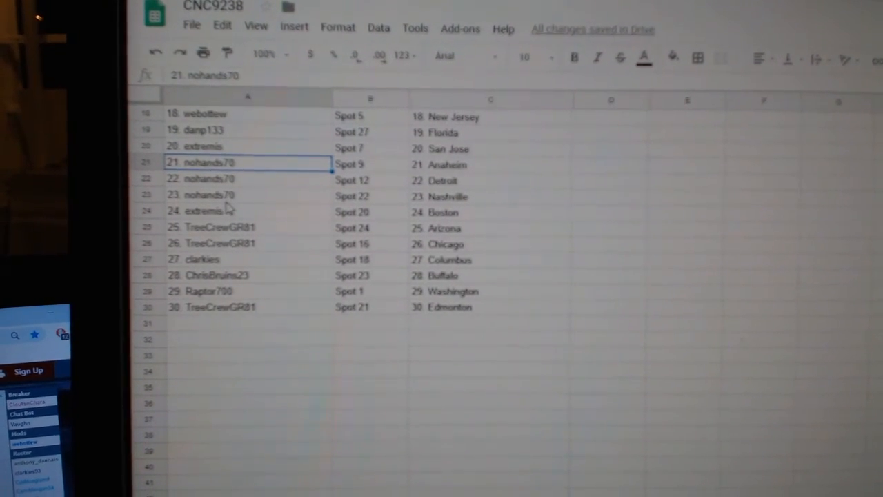